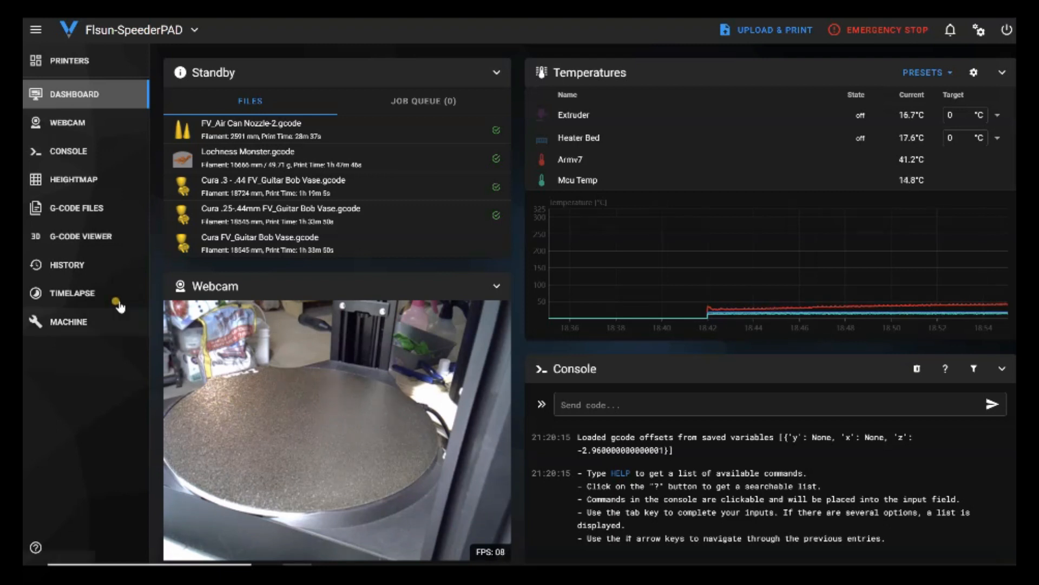
Review the Flsun SpeederPAD print history of 70 total jobs with print-time and filament statistics
click(63, 264)
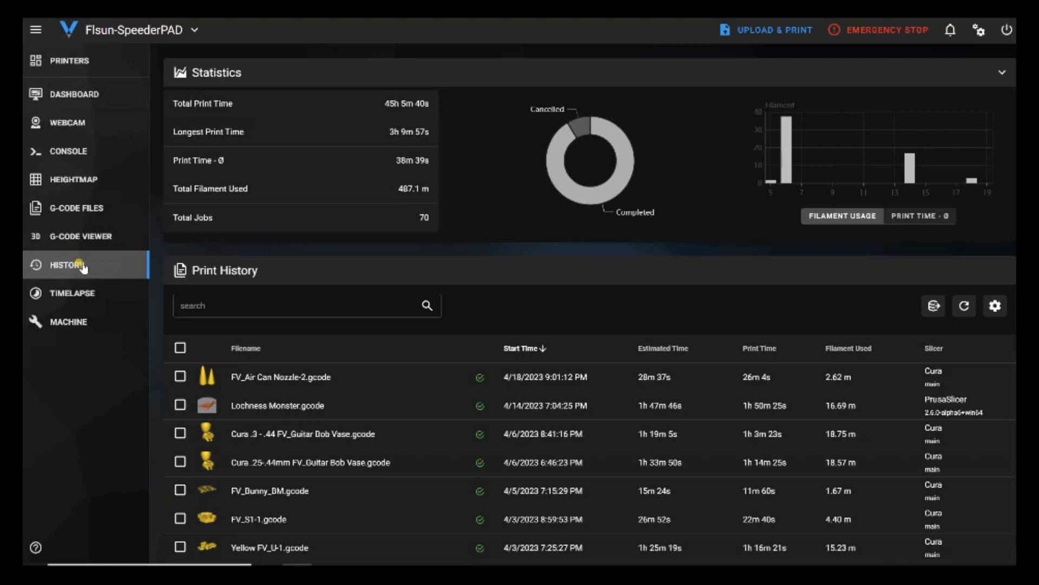
scroll(down, 3)
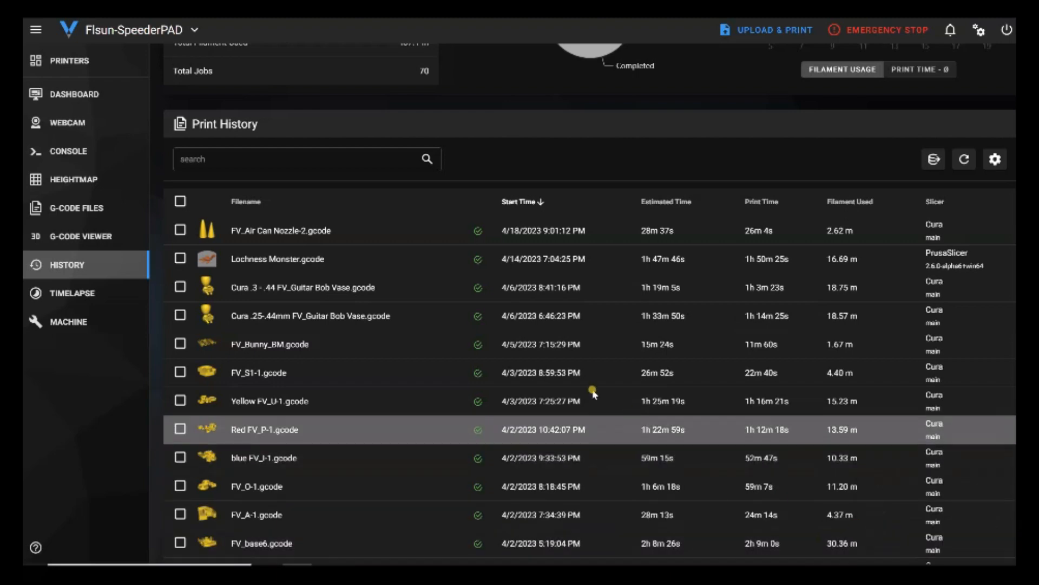
scroll(down, 3)
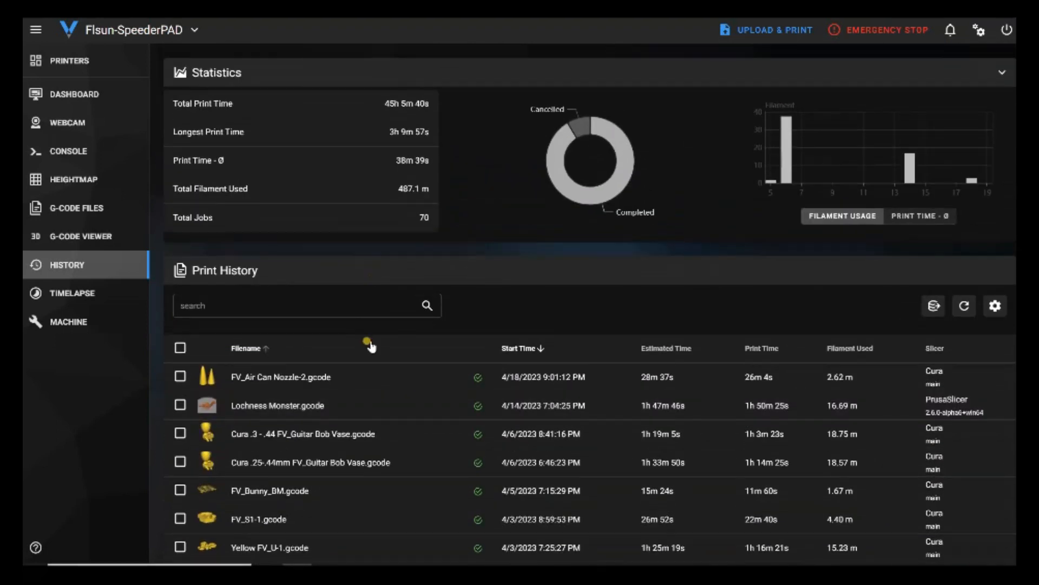
scroll(down, 3)
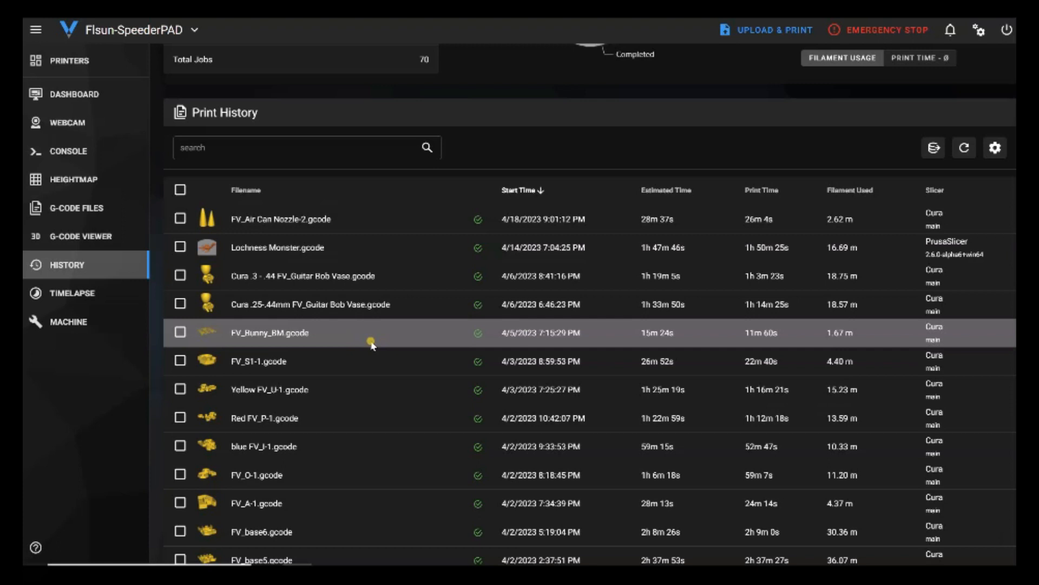
mouse_move(409, 361)
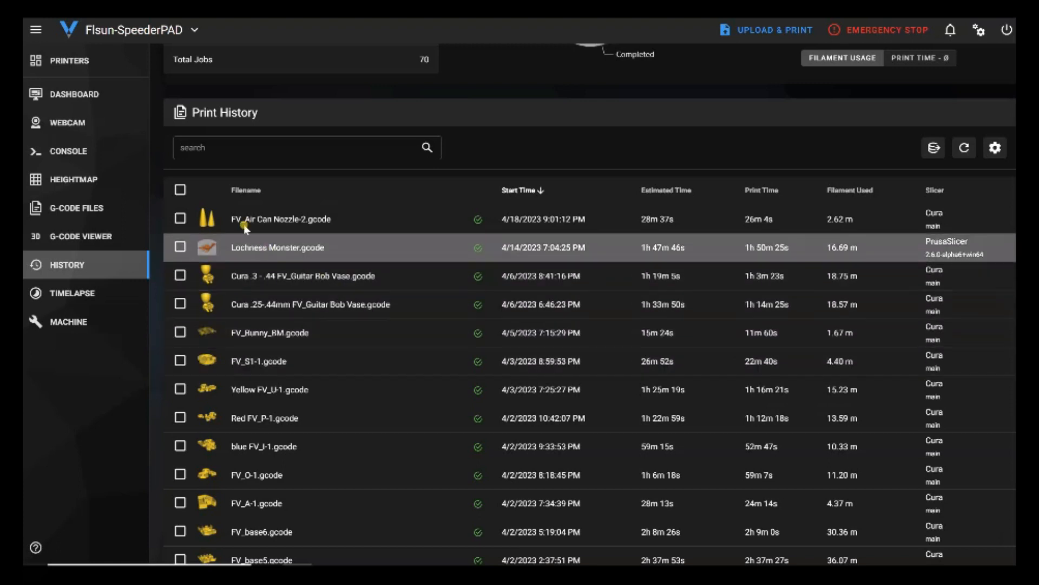
Select all 35 history jobs and confirm their deletion, leaving the job list empty
click(181, 189)
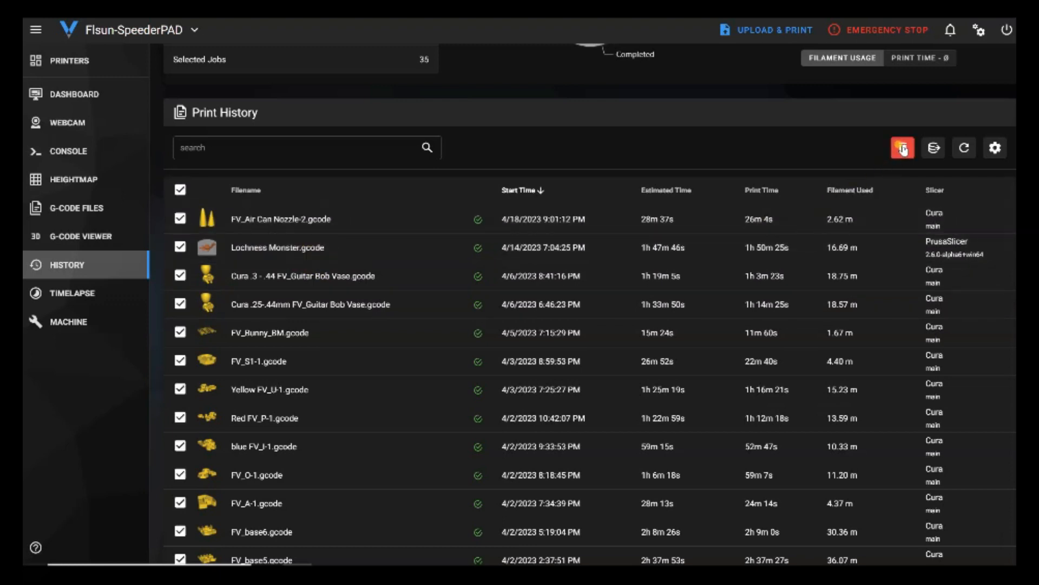
click(902, 148)
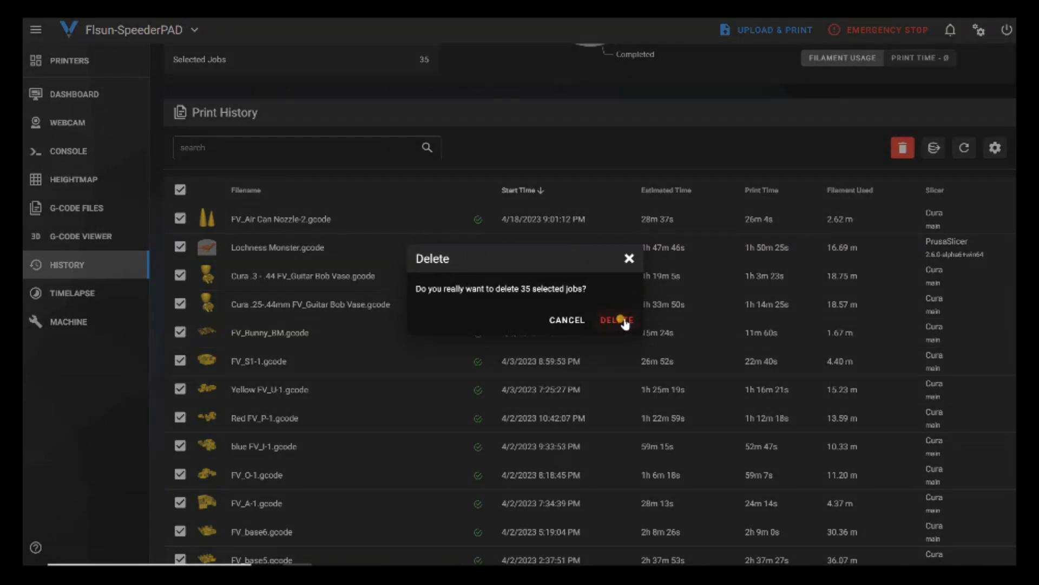
click(616, 320)
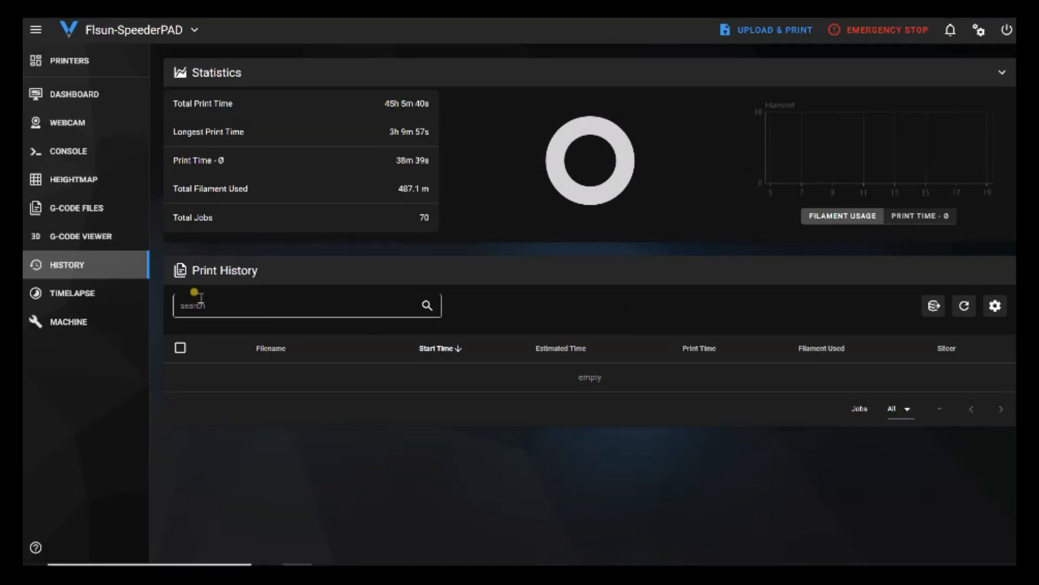
Review the printer's 36 stored G-code files, showing all files on one page
click(73, 208)
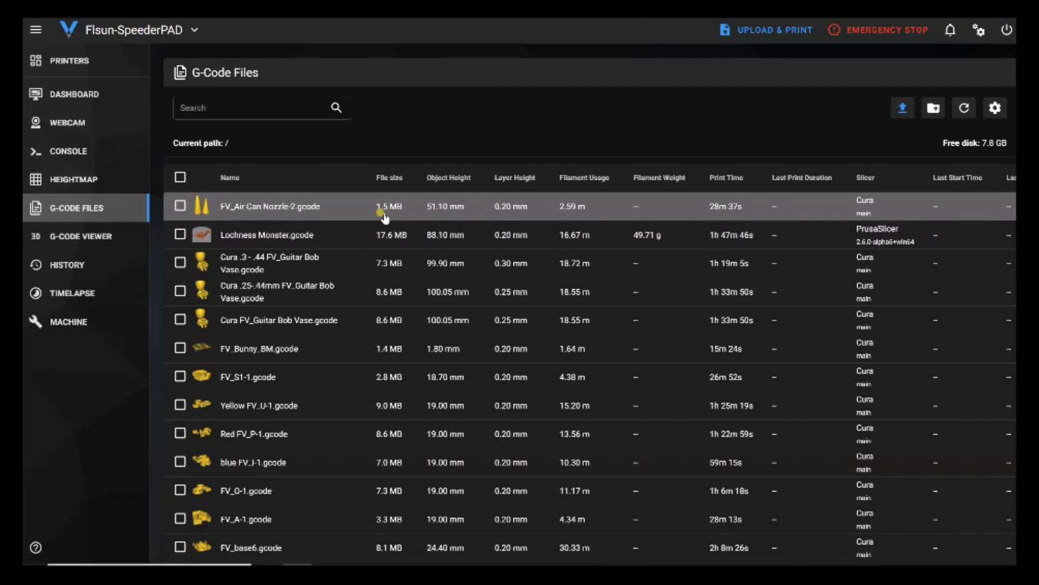
scroll(down, 3)
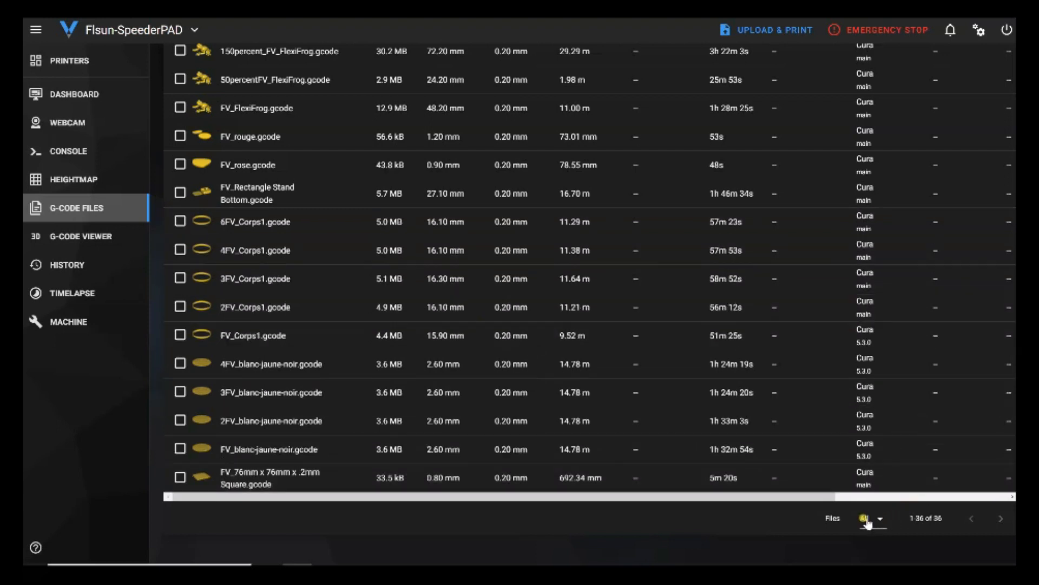
click(868, 519)
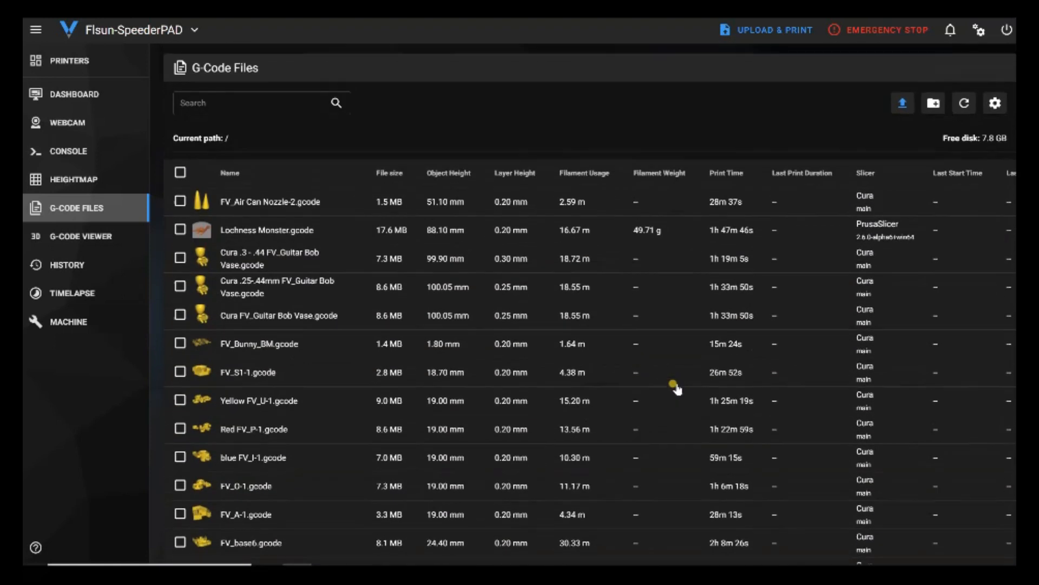
Select all 36 G-code files and confirm their deletion, leaving the file list empty
click(178, 176)
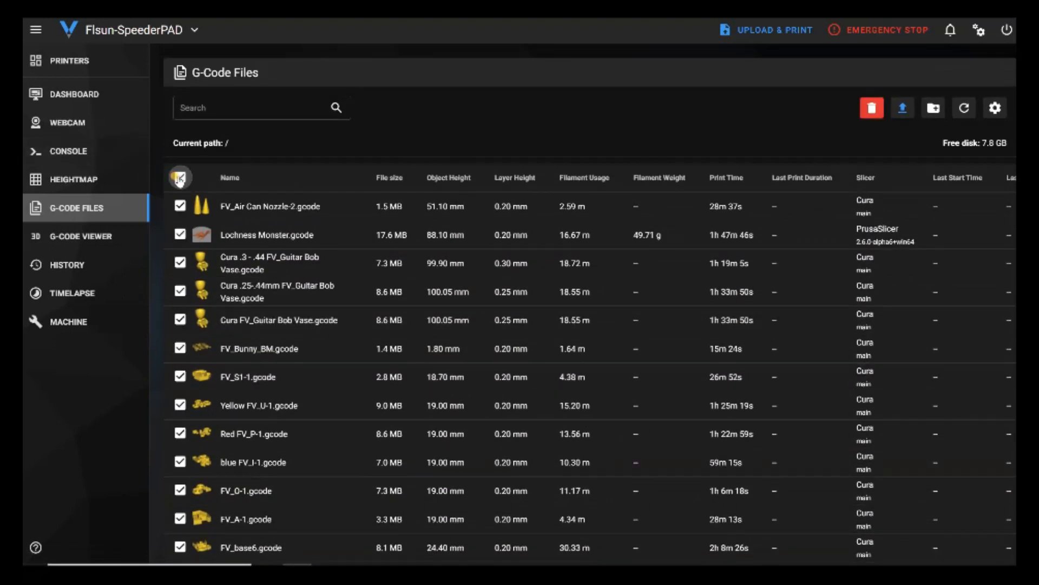
click(871, 107)
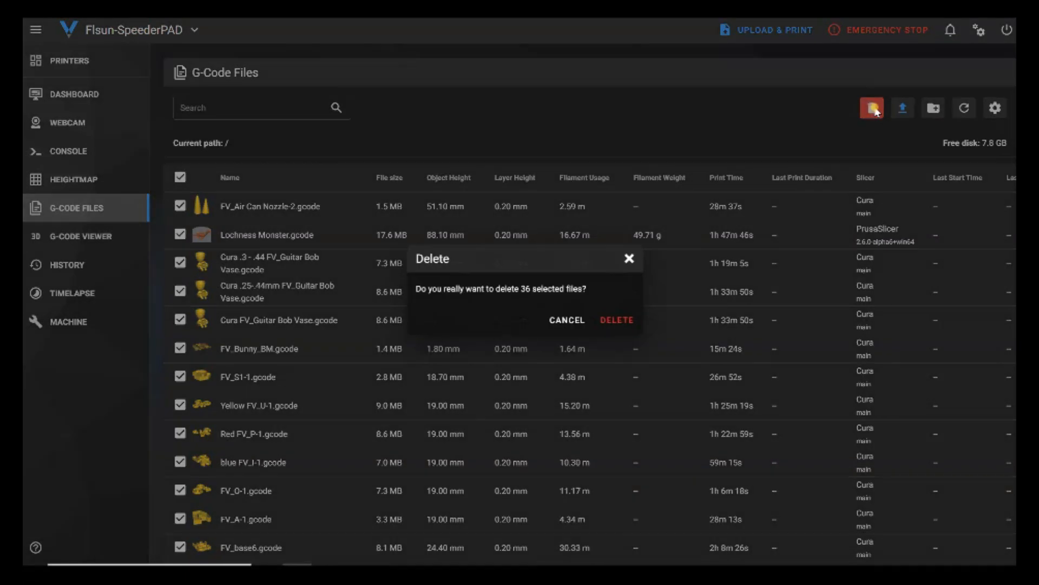
click(616, 320)
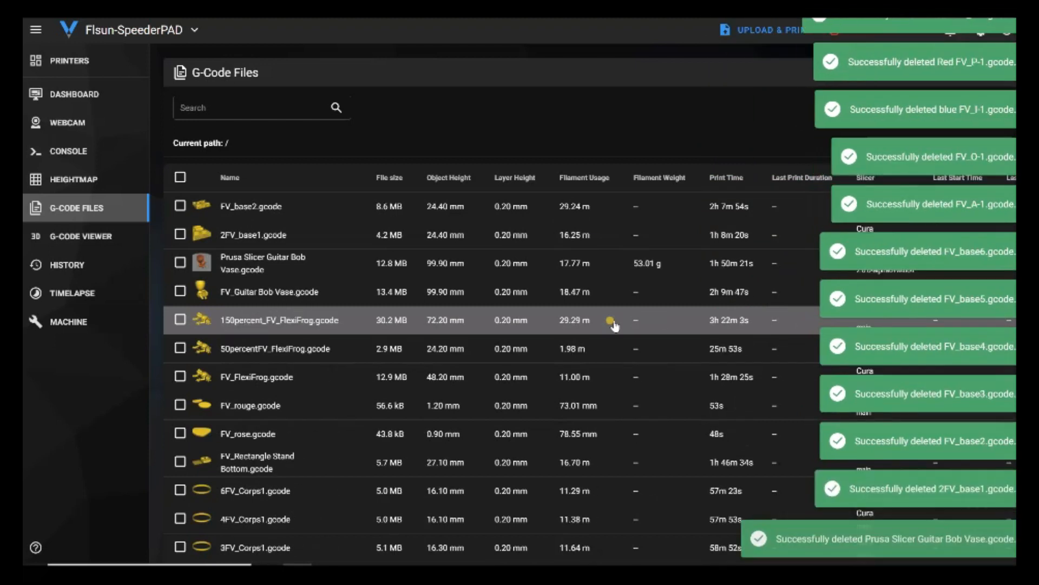
scroll(down, 3)
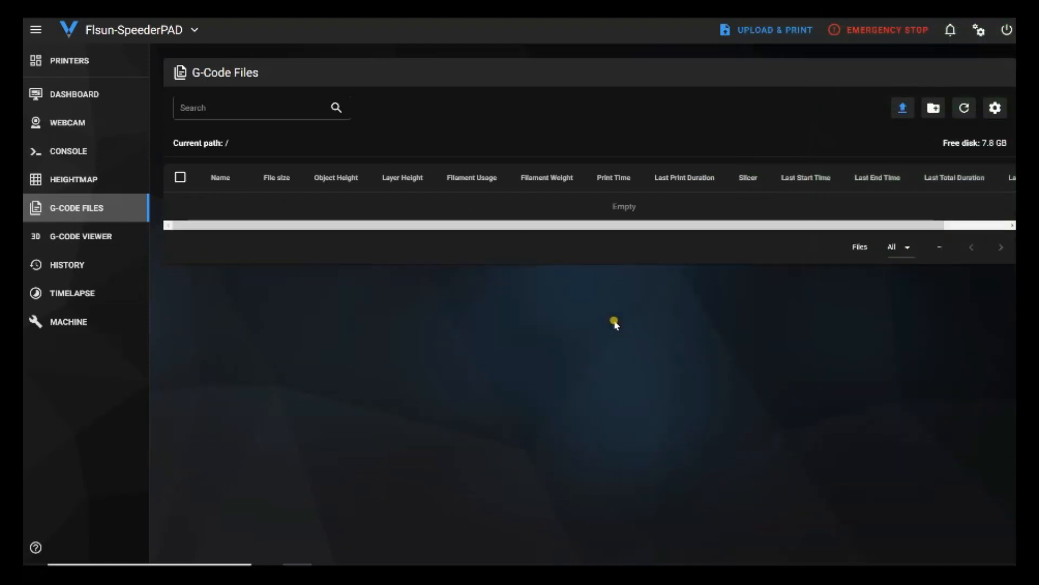
mouse_move(570, 571)
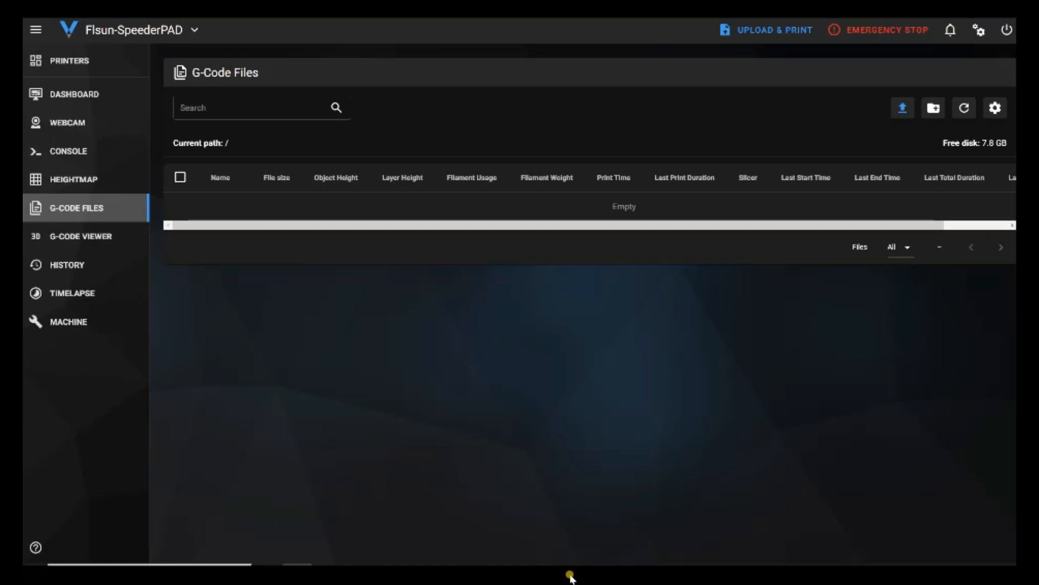
mouse_move(698, 316)
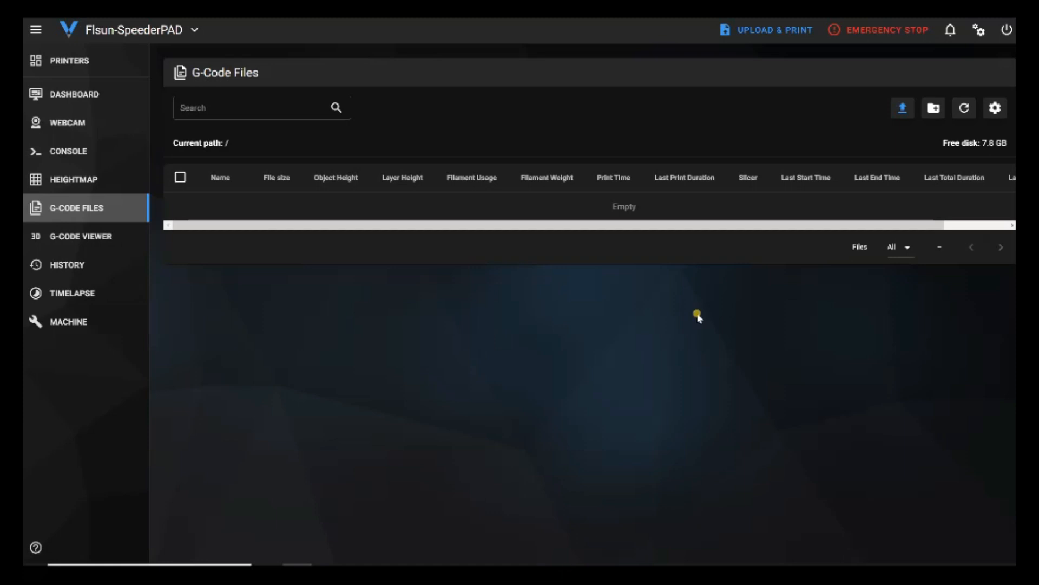